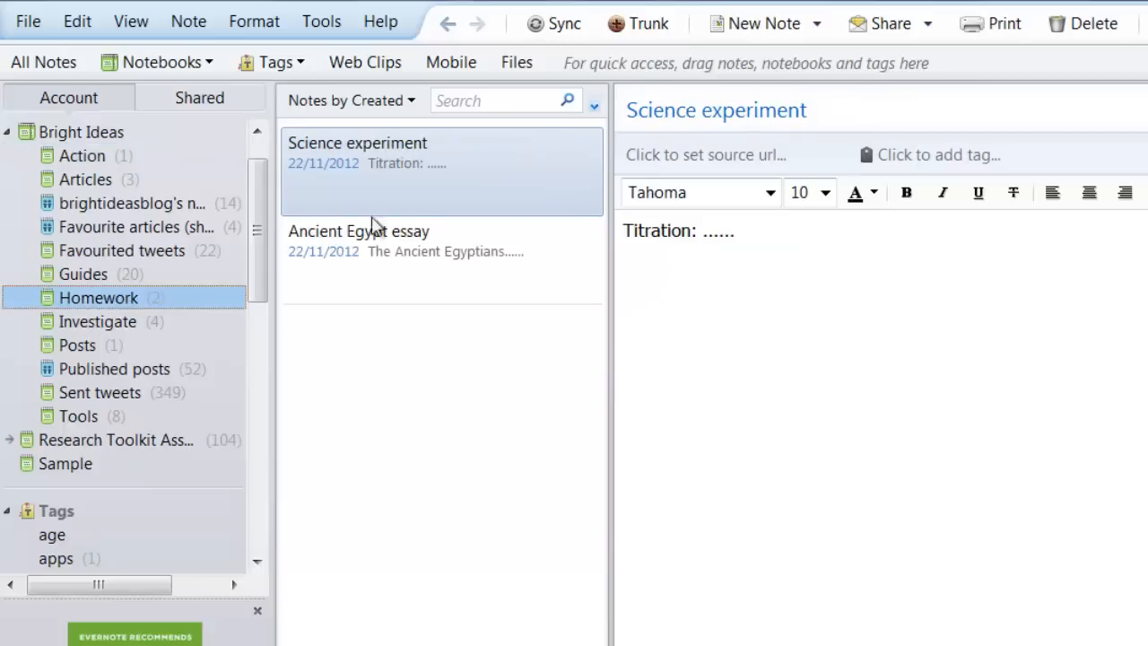
# Step: Bring up the actions menu for the Ancient Egypt essay note to copy its link
pyautogui.rightClick(376, 232)
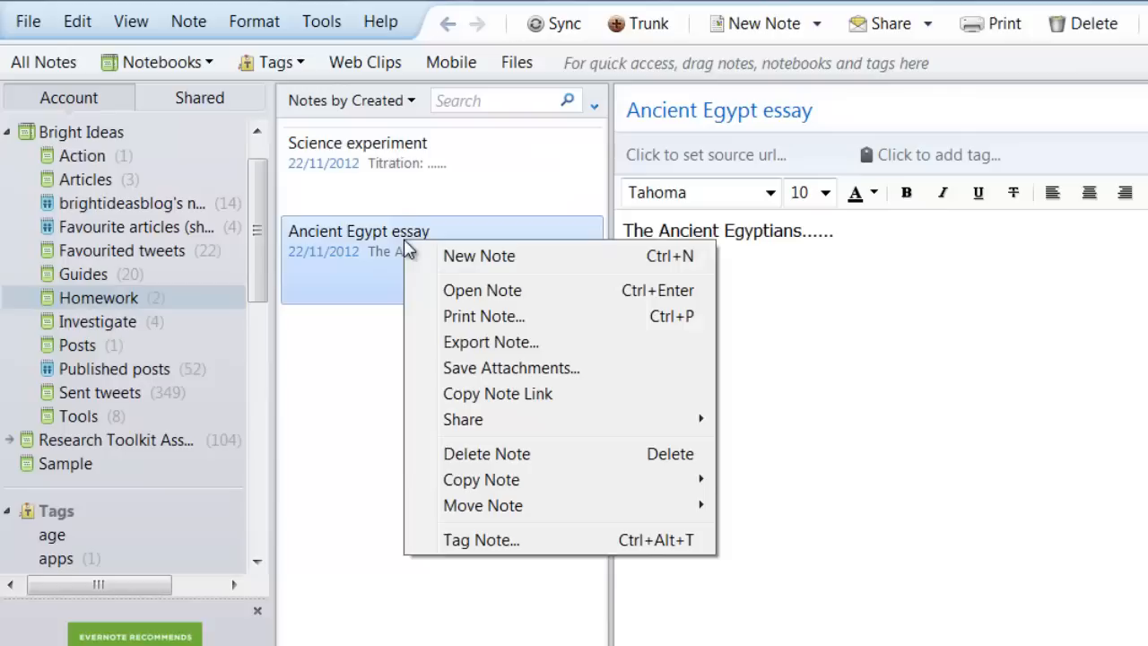
pyautogui.moveTo(509, 441)
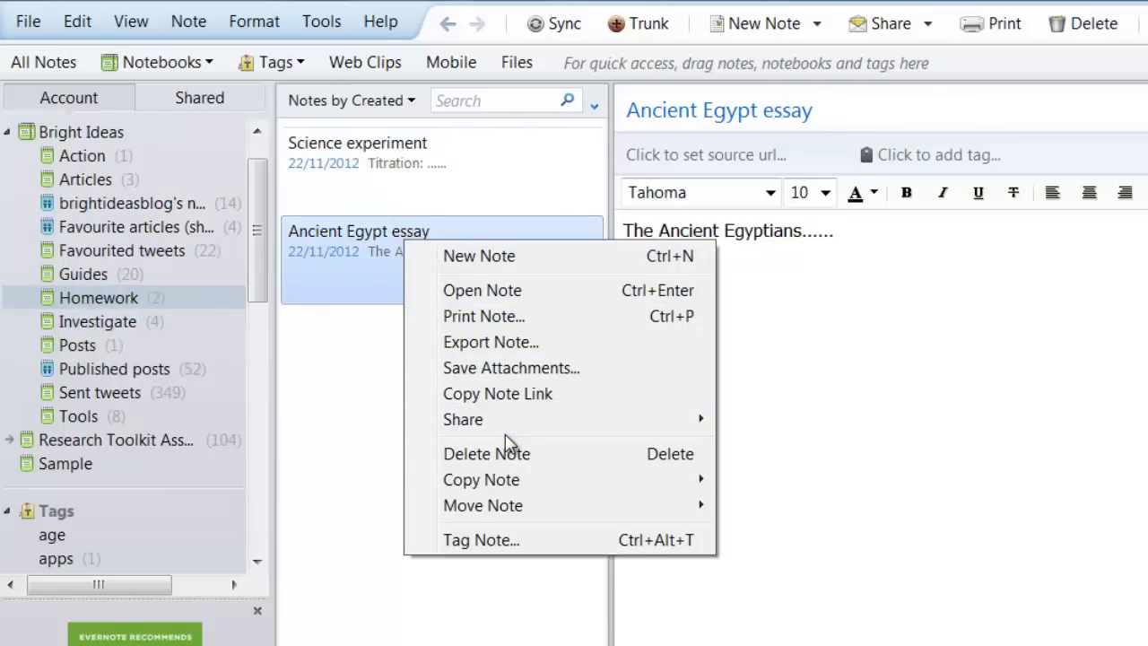
pyautogui.moveTo(531, 398)
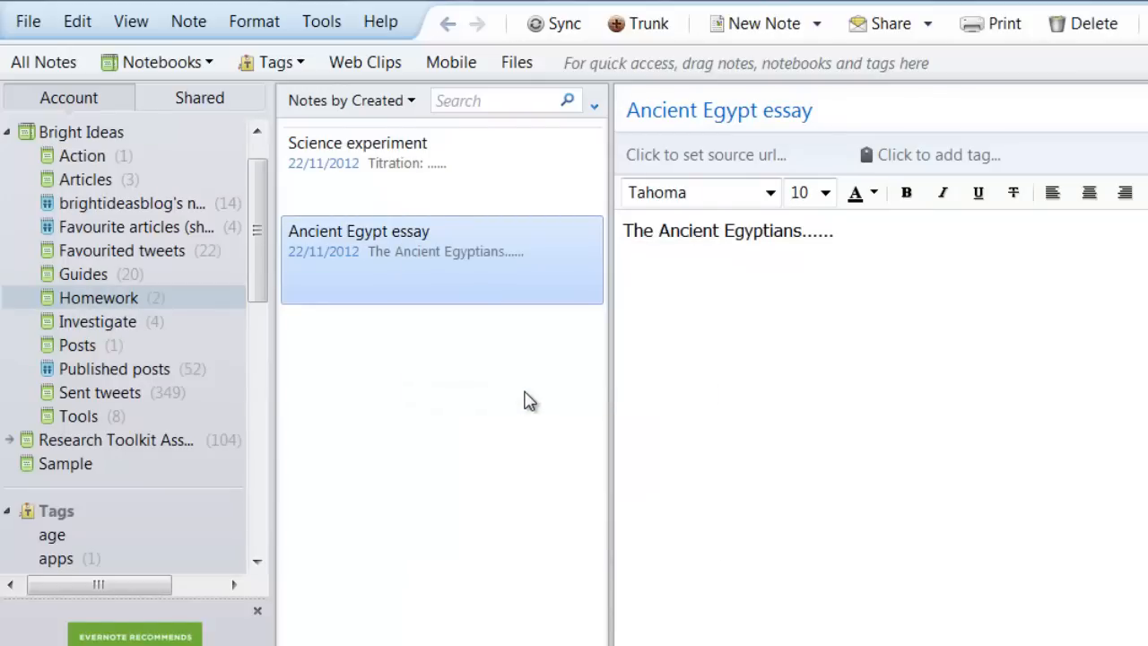
pyautogui.moveTo(101, 167)
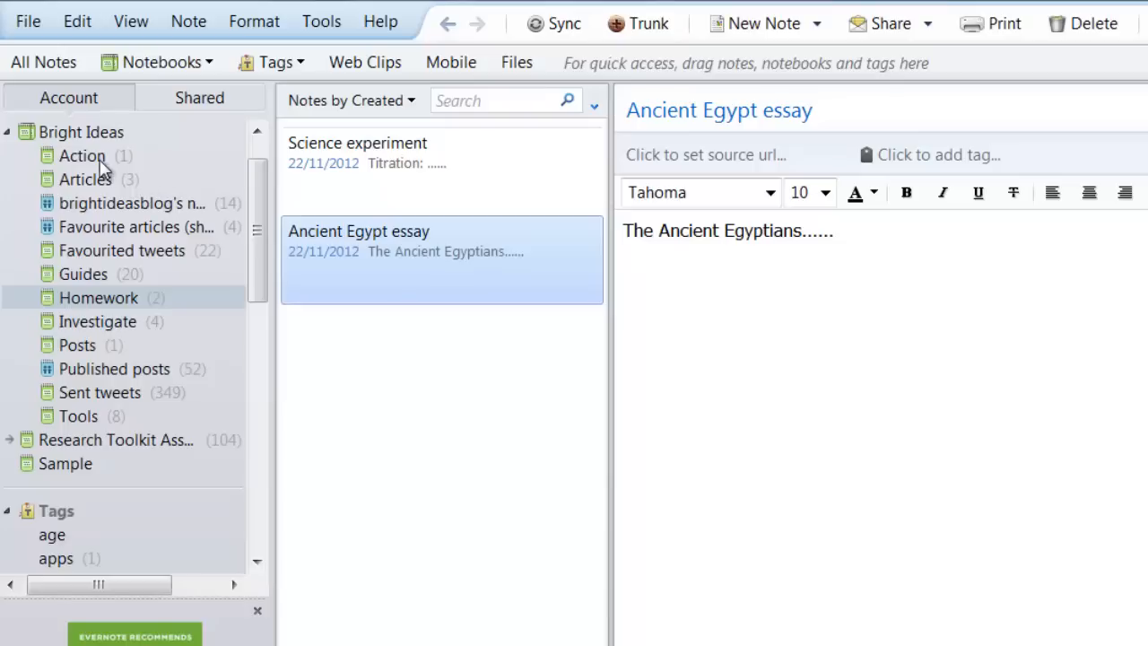
# Step: Hyperlink the 'Ancient Egypt assignment due Monday' task to the pasted essay note link
pyautogui.click(83, 154)
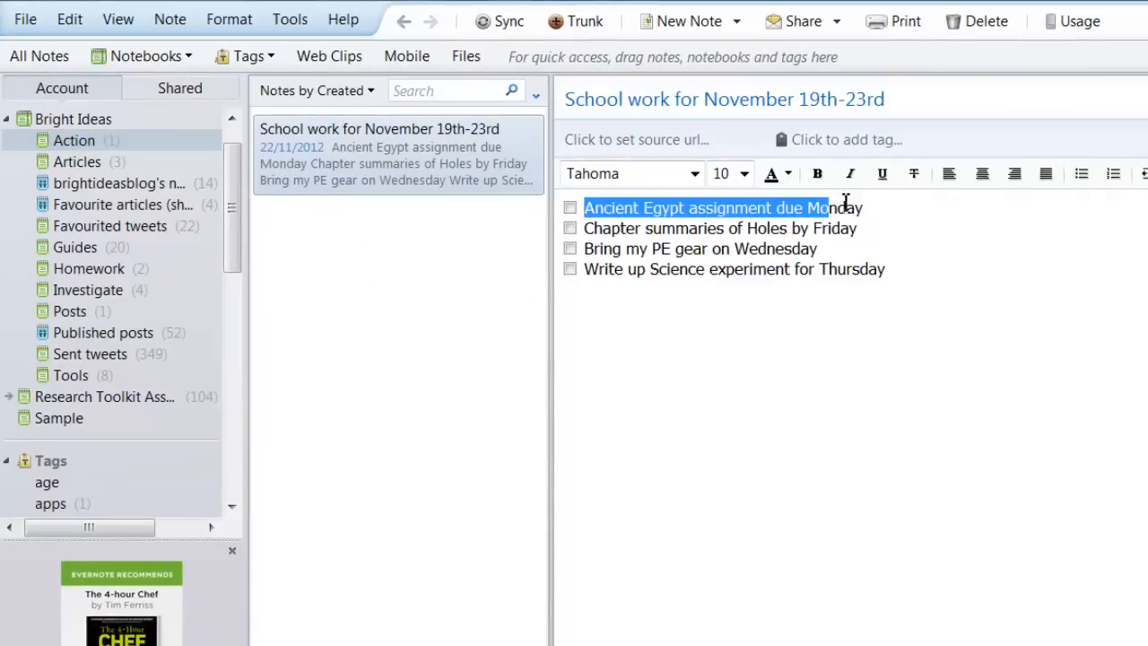
pyautogui.rightClick(843, 208)
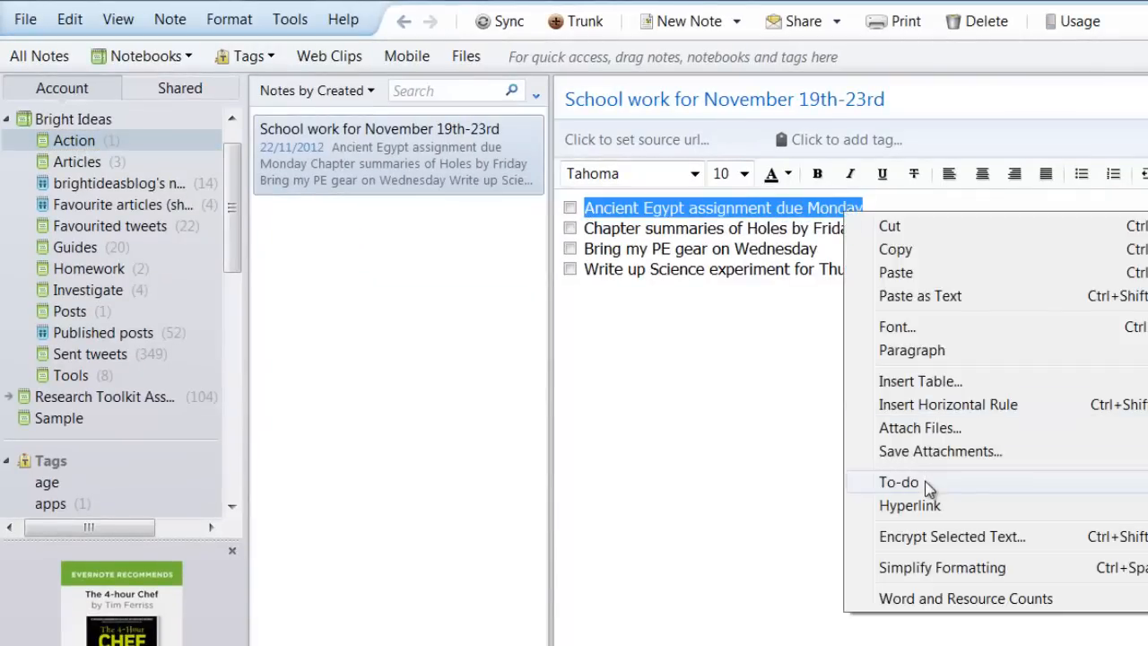
pyautogui.click(910, 506)
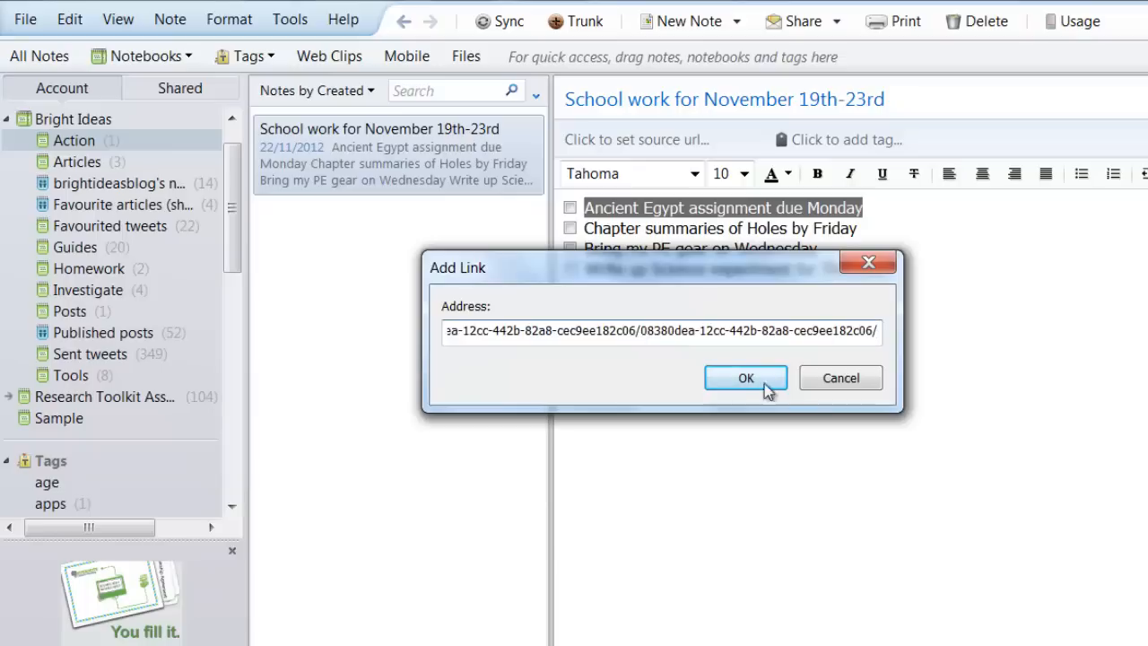
pyautogui.click(746, 377)
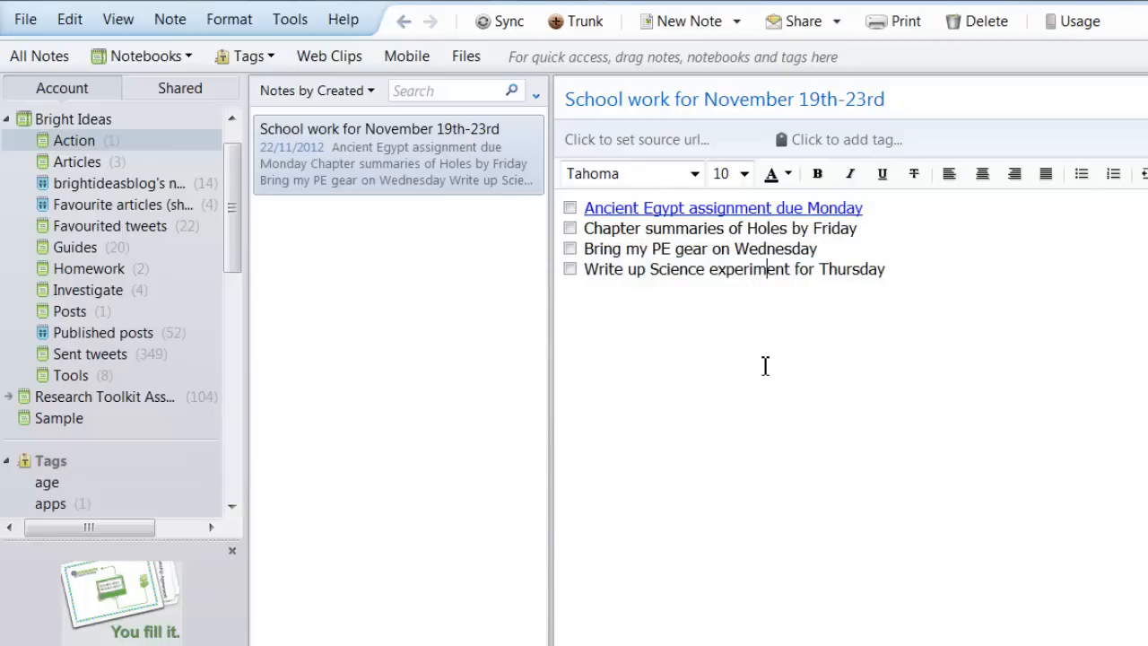
# Step: From the Homework notebook, copy the Science experiment note's link via Copy Note Link
pyautogui.click(87, 269)
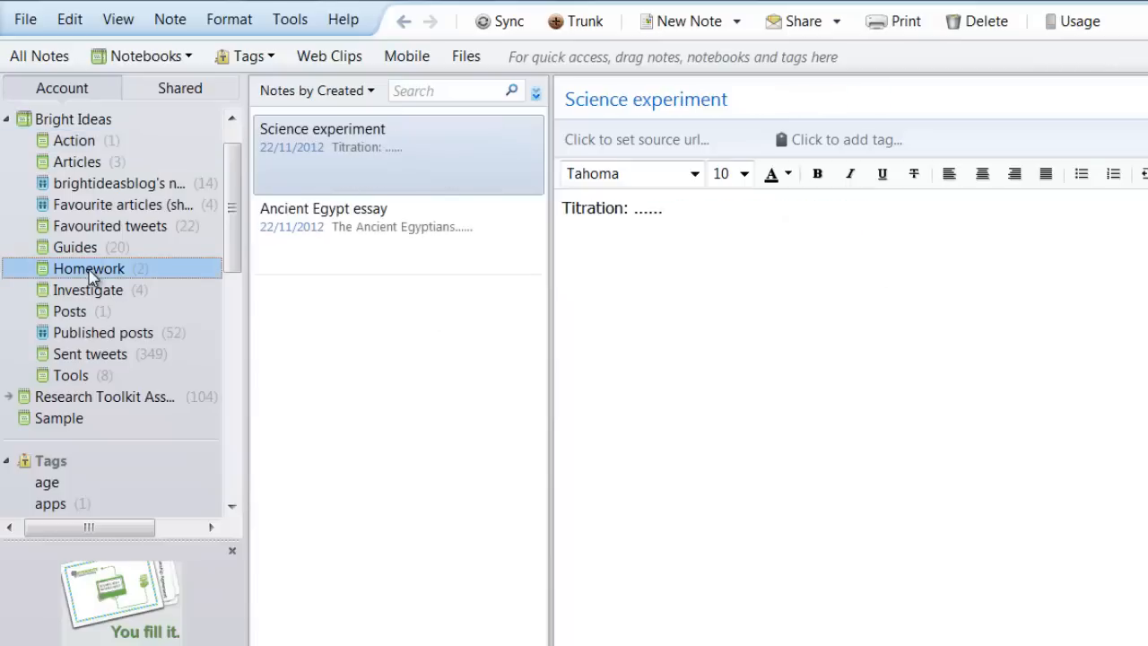
pyautogui.rightClick(398, 144)
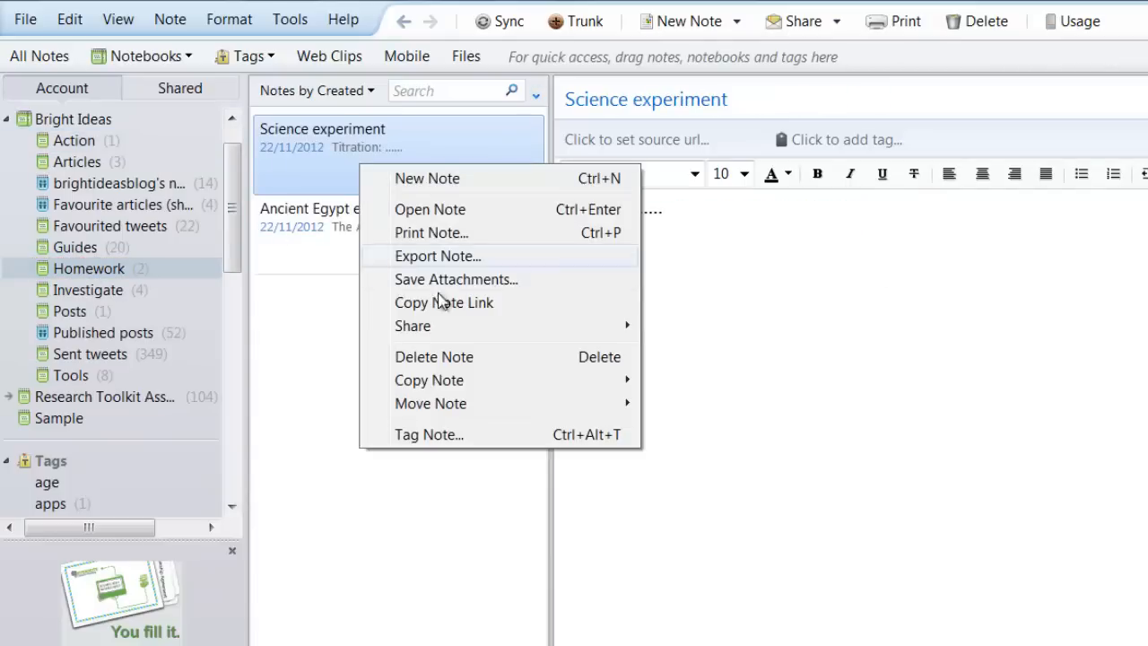
pyautogui.moveTo(475, 308)
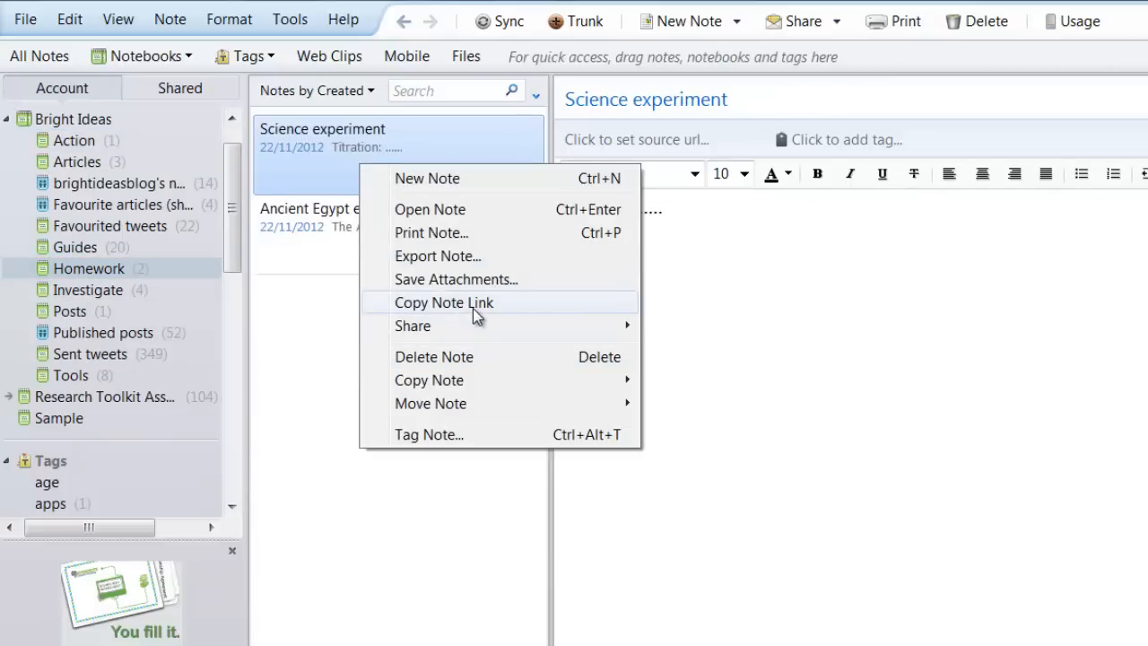
pyautogui.click(76, 140)
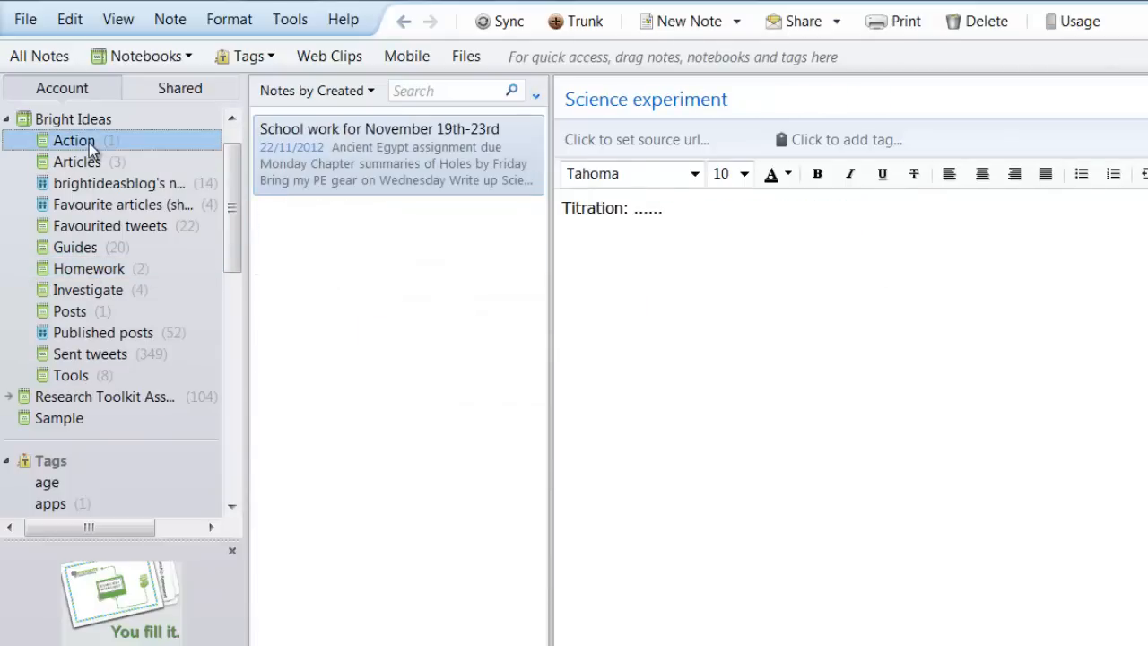
# Step: Hyperlink the 'Write up Science experiment for Thursday' task to the Science experiment note link
pyautogui.click(395, 154)
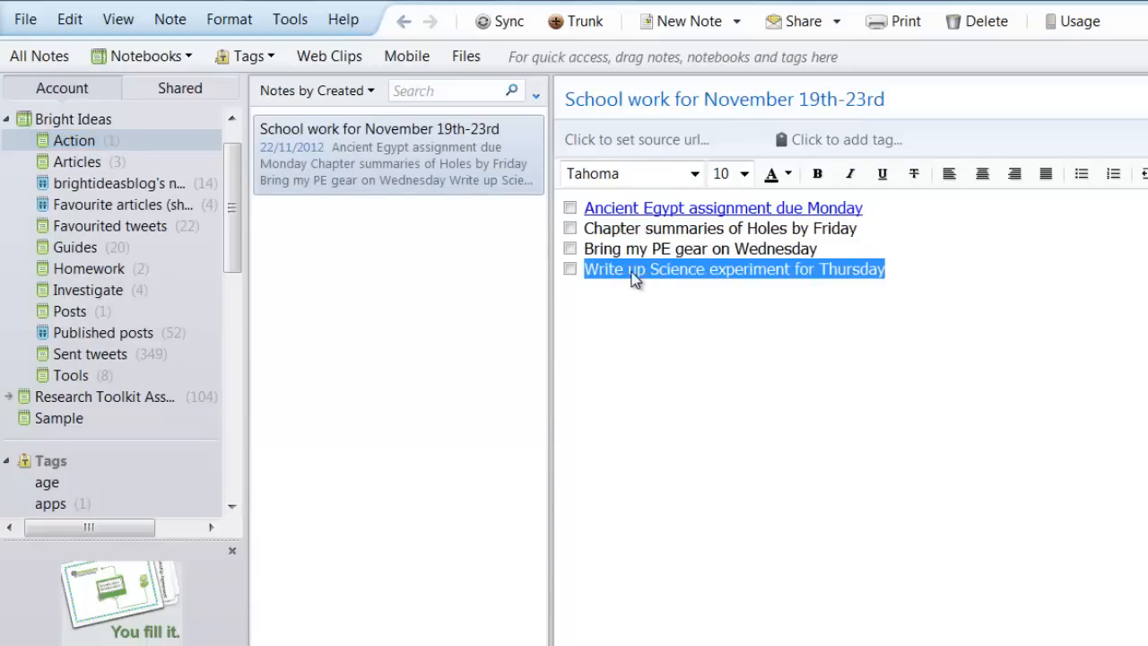
pyautogui.rightClick(732, 269)
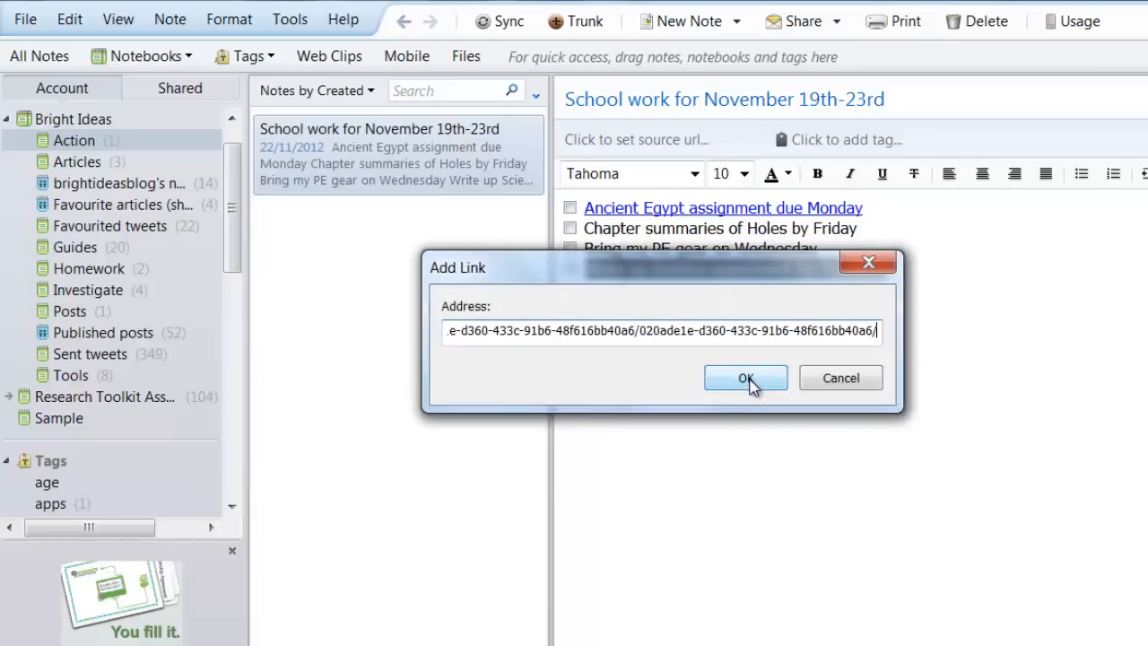
pyautogui.click(746, 376)
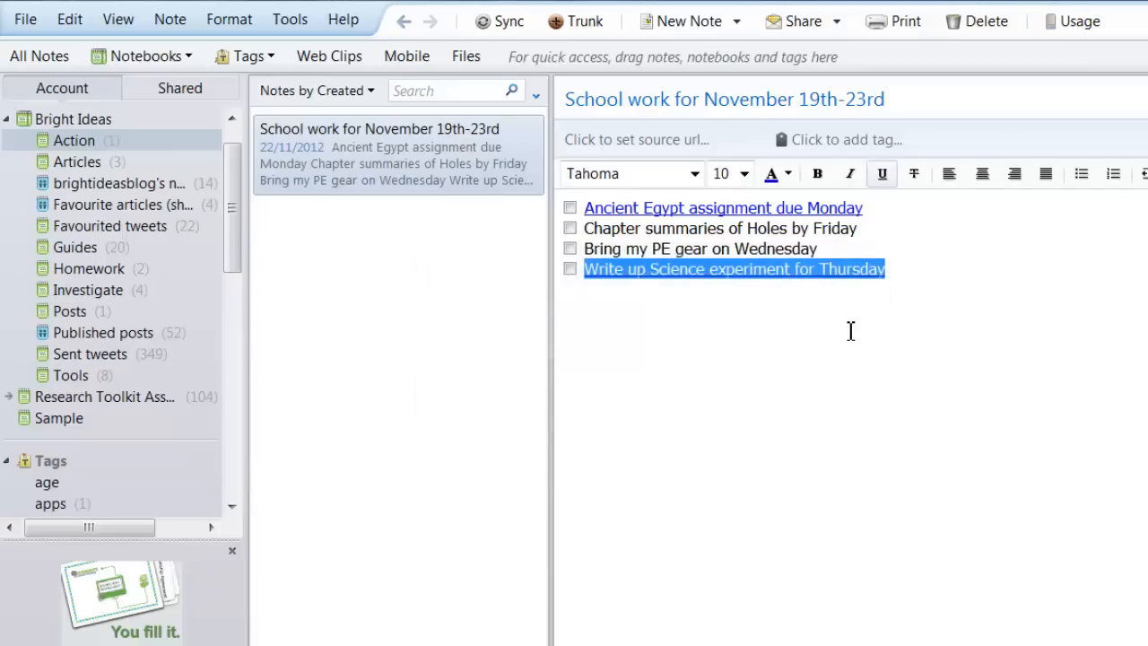